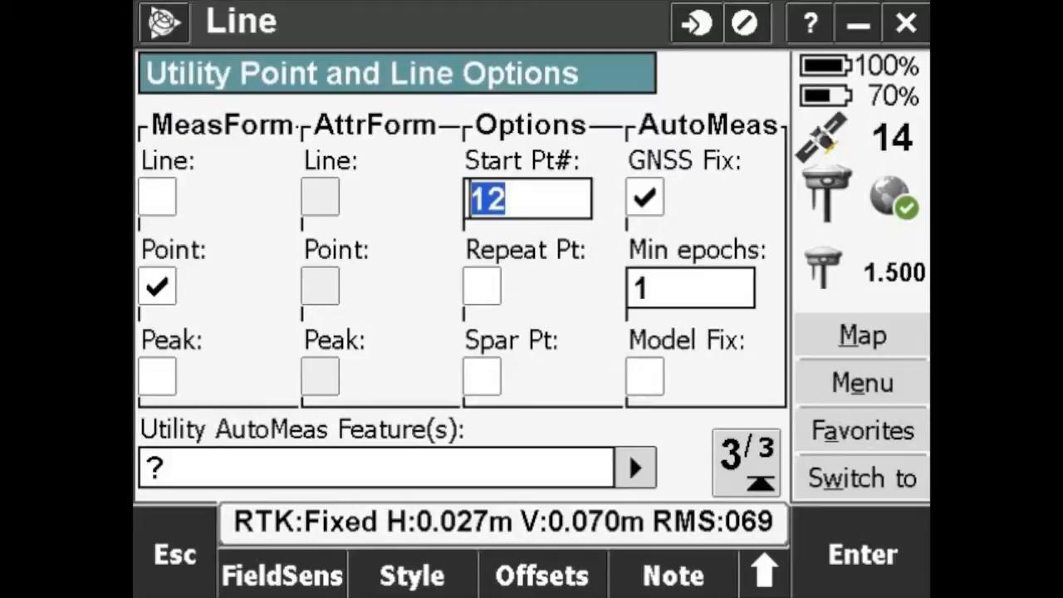
# Step: Change the utility line start point number from 12 to 100, keeping measurement forms enabled
pyautogui.click(523, 199)
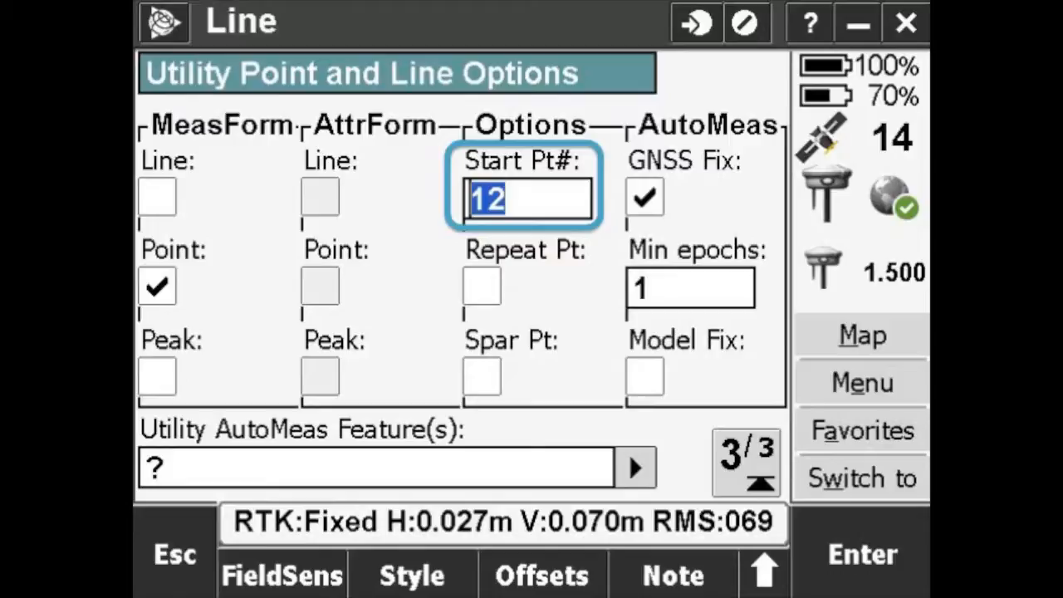
pyautogui.write('100')
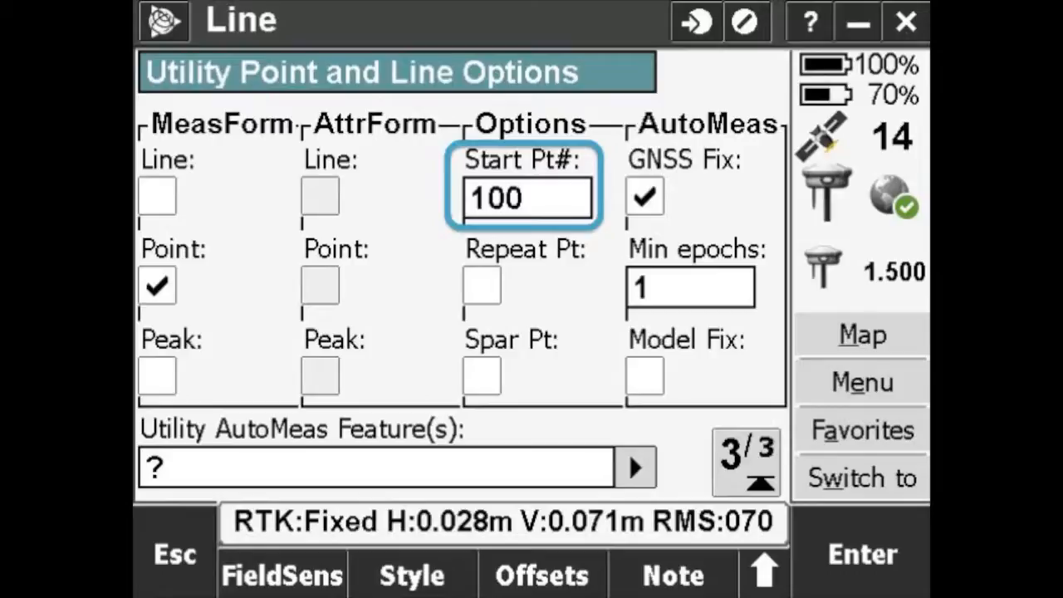
pyautogui.click(157, 286)
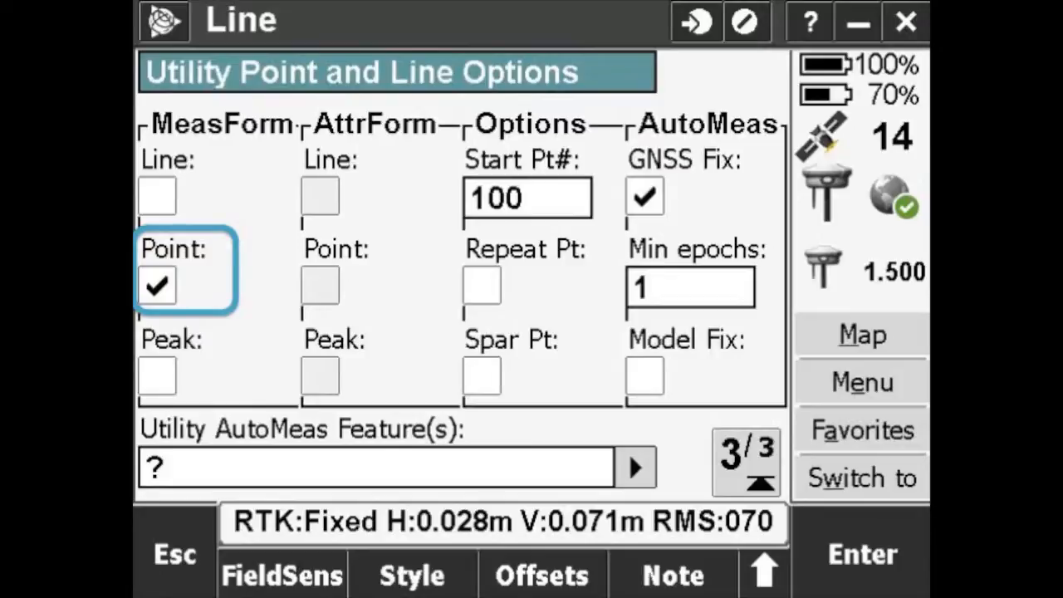
# Step: Open the ORI.fxl feature code list for Utility AutoMeas Feature(s)
pyautogui.click(382, 466)
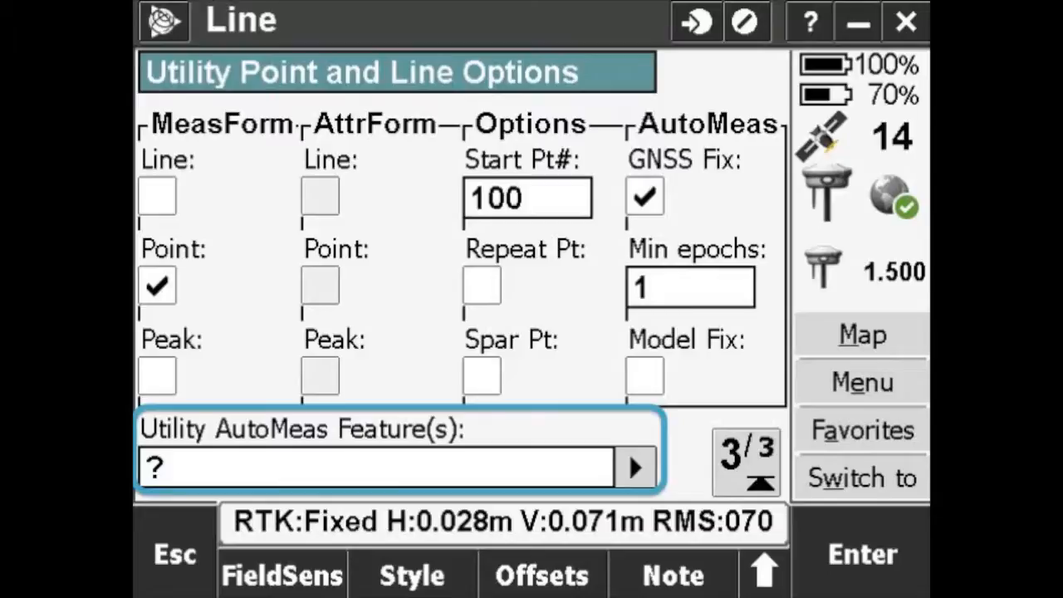
pyautogui.click(635, 465)
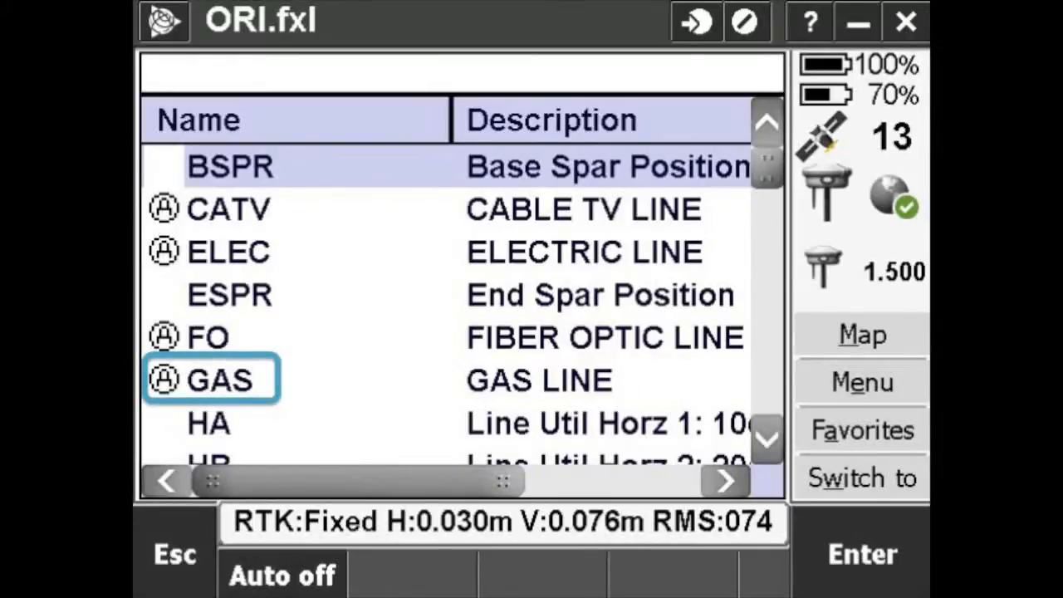
# Step: Pick GAS as the auto-measure feature to reach the Utility Position readings
pyautogui.doubleClick(218, 380)
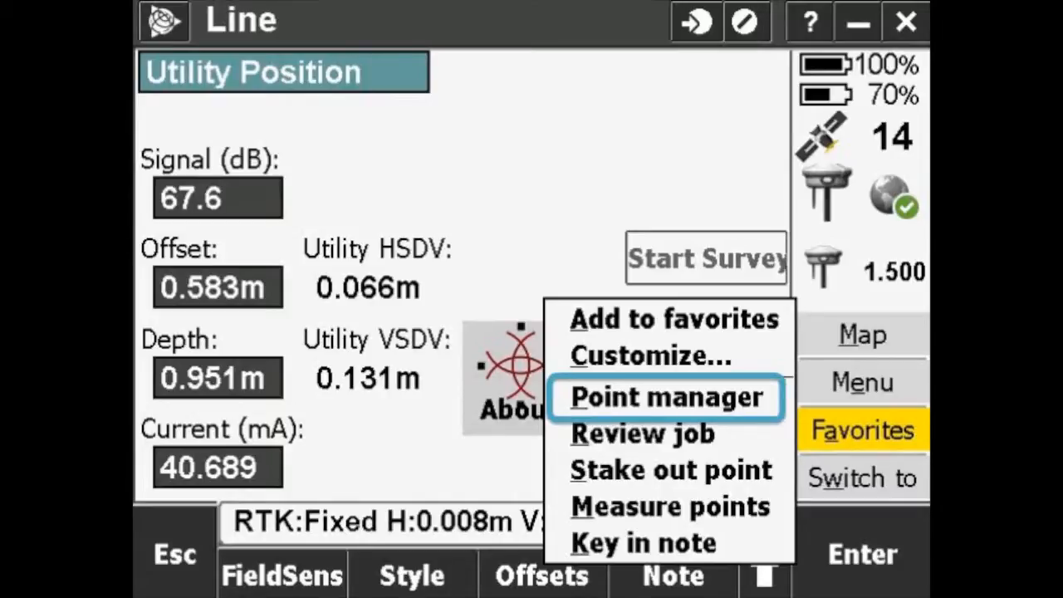
# Step: Open Point manager from Favorites and scroll right through the point columns
pyautogui.click(666, 397)
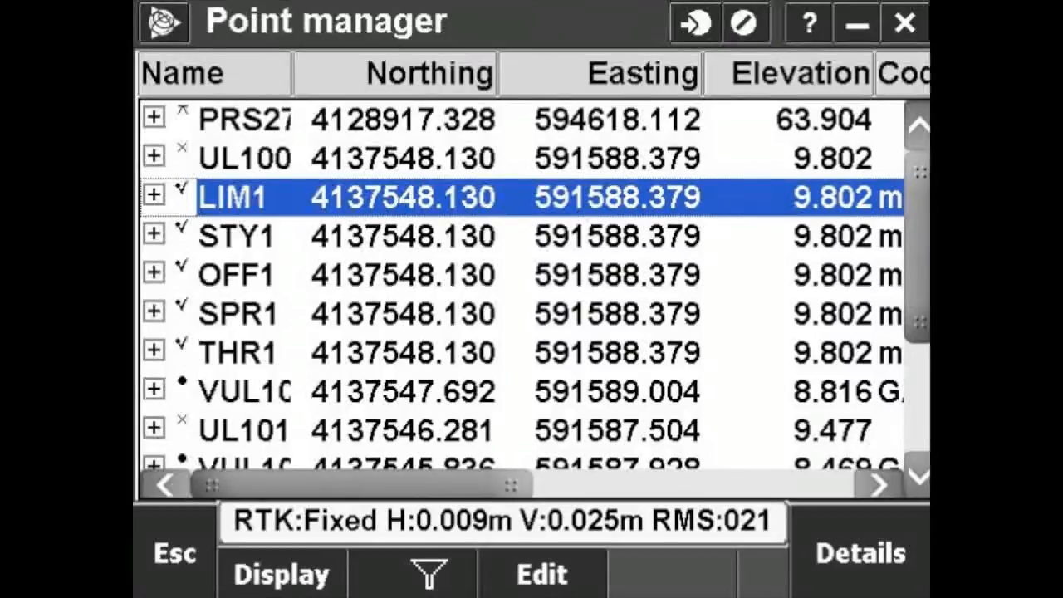
pyautogui.hscroll(3)
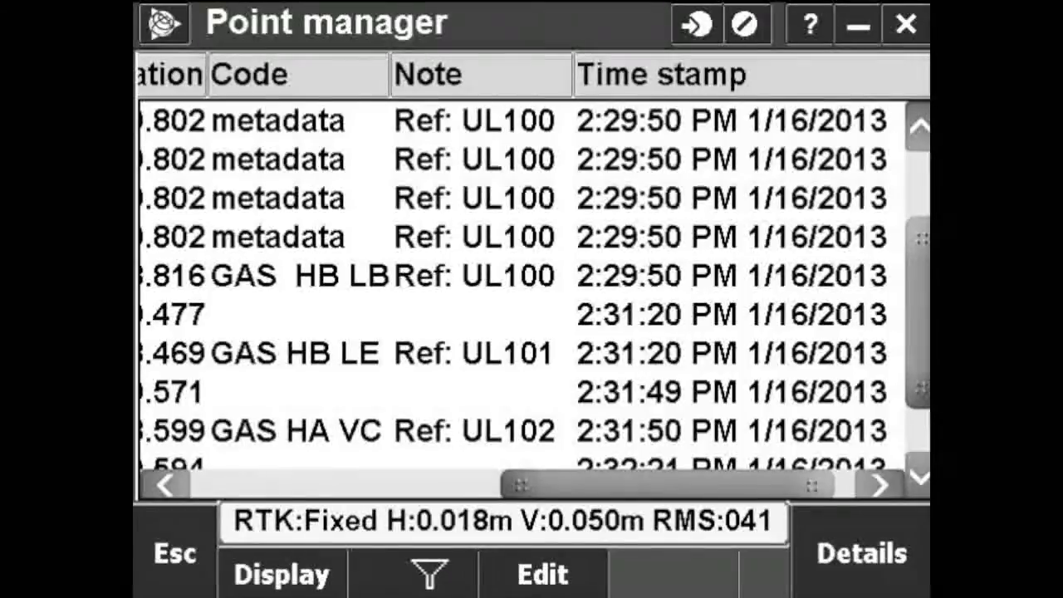
# Step: Show VUL101's note with reference UL101 and its depth, offset and current
pyautogui.click(241, 274)
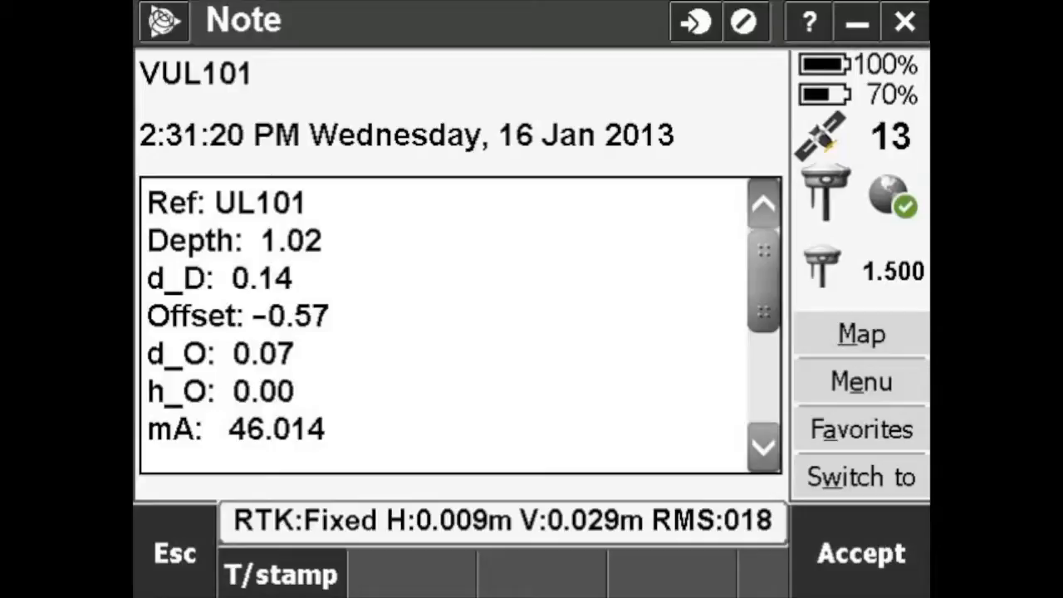
# Step: Close the note and Point manager, then bring up the ELEC attribute form
pyautogui.click(199, 73)
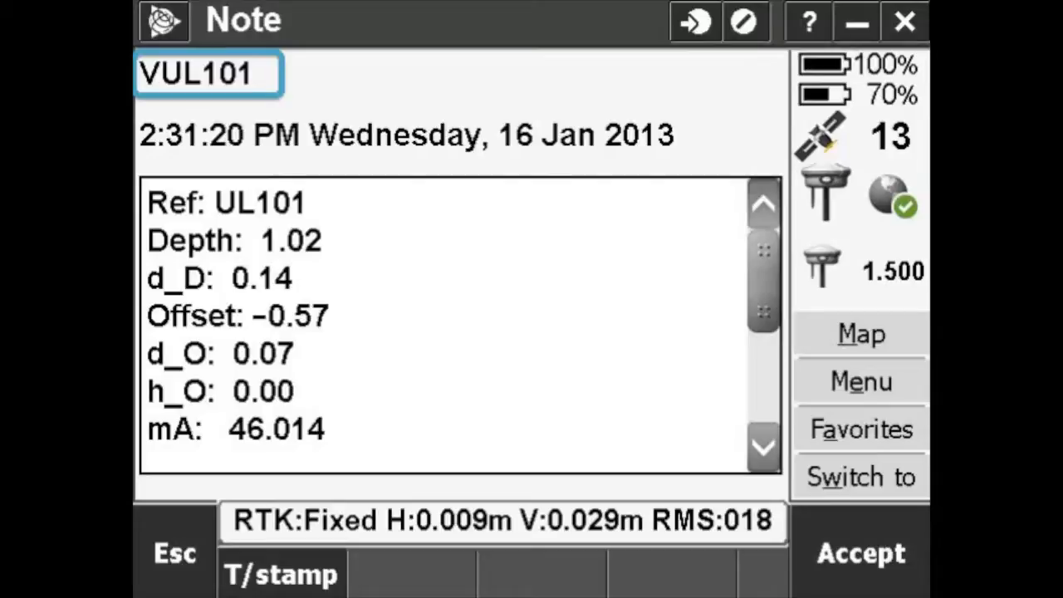
pyautogui.click(224, 202)
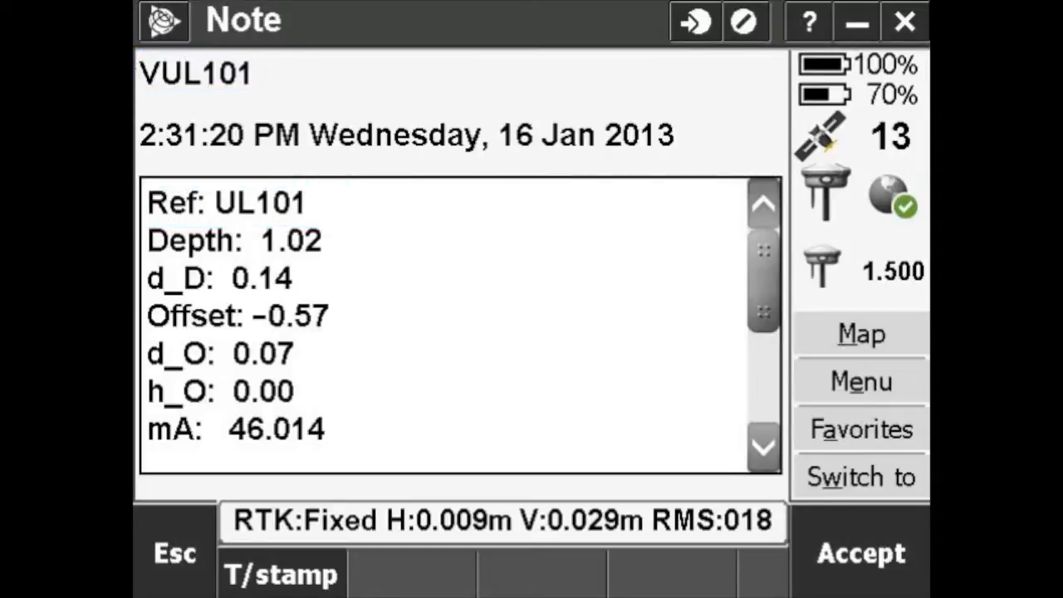
pyautogui.click(859, 553)
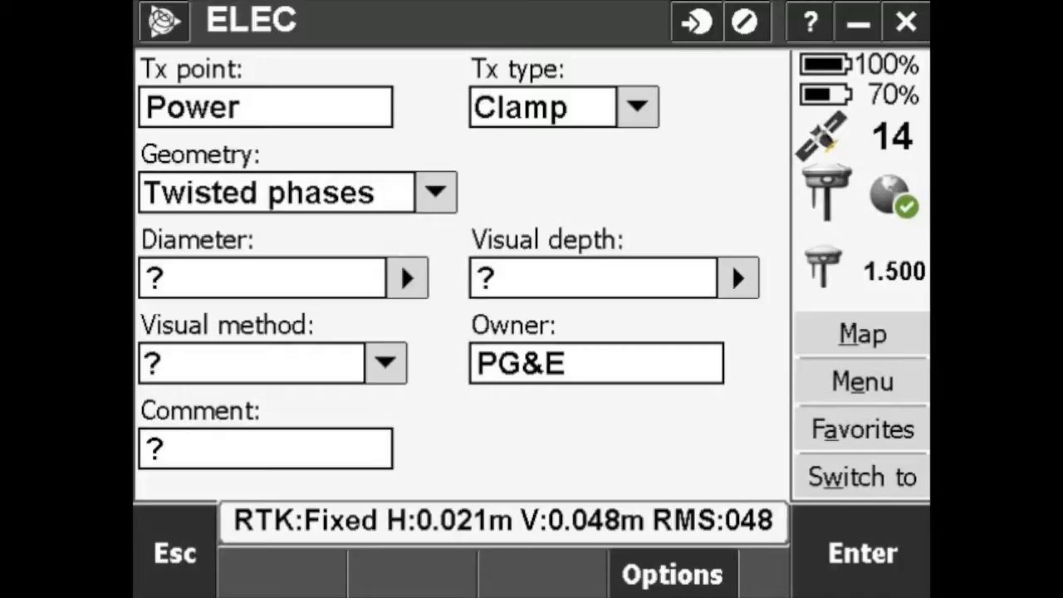
# Step: Confirm the electric line starts at point 200 with ELEC, then open FieldSens showing UL200
pyautogui.click(673, 573)
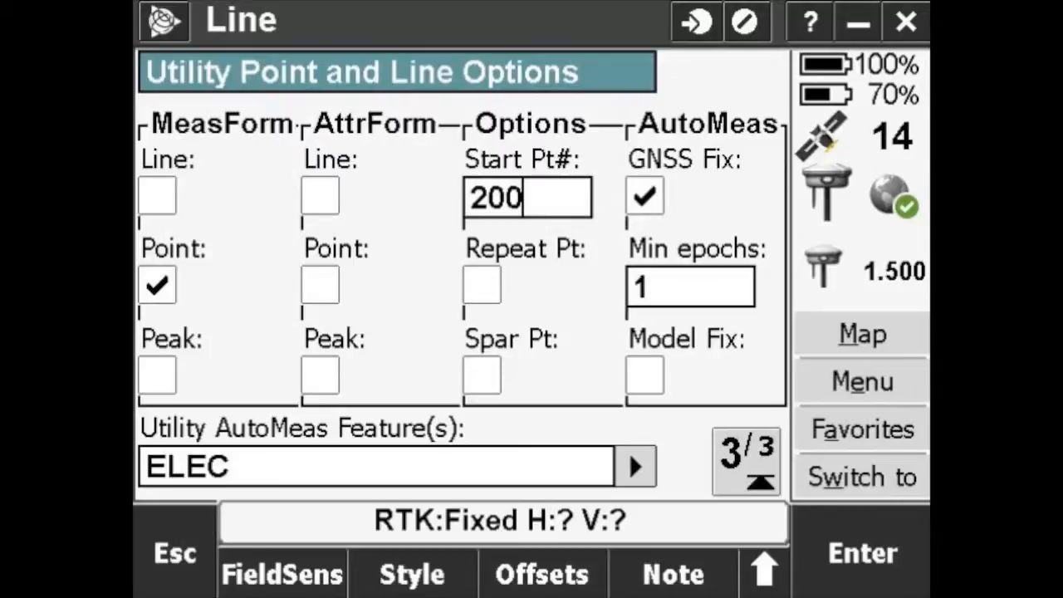
pyautogui.click(526, 196)
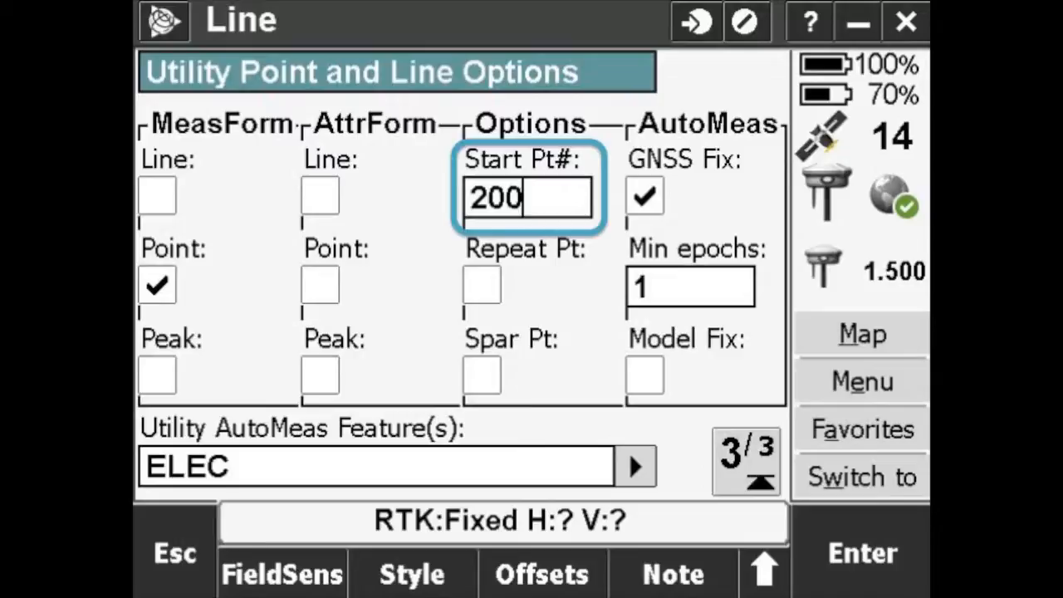
pyautogui.click(282, 573)
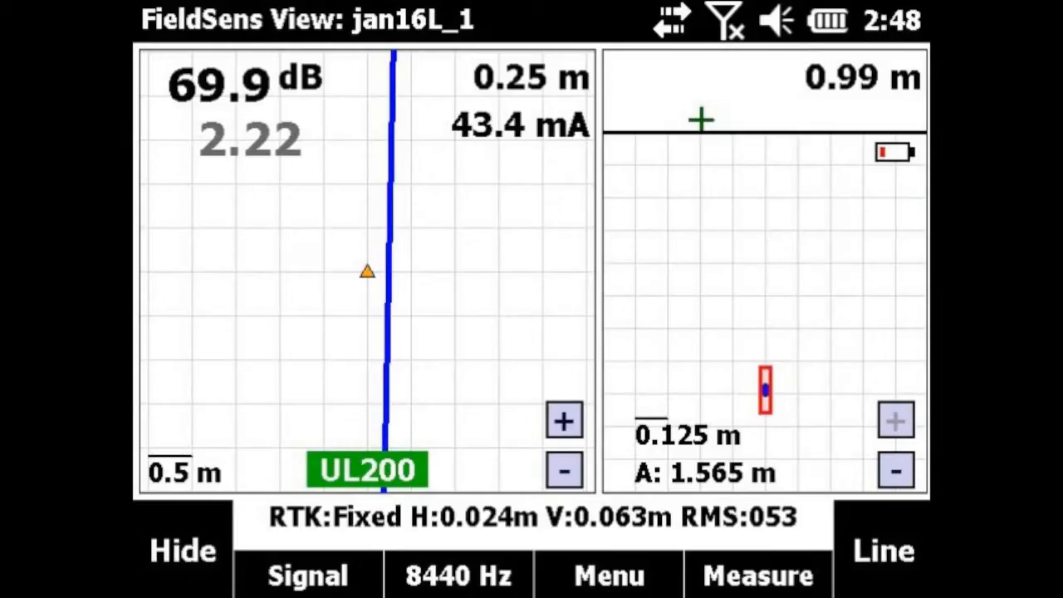